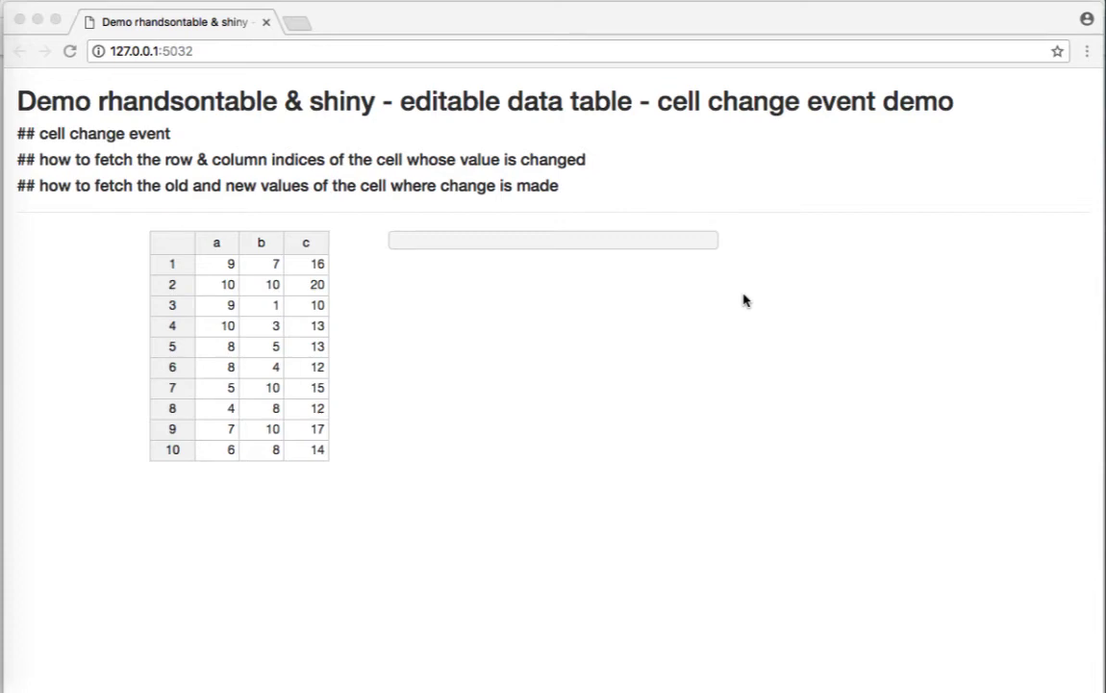
pyautogui.moveTo(787, 114)
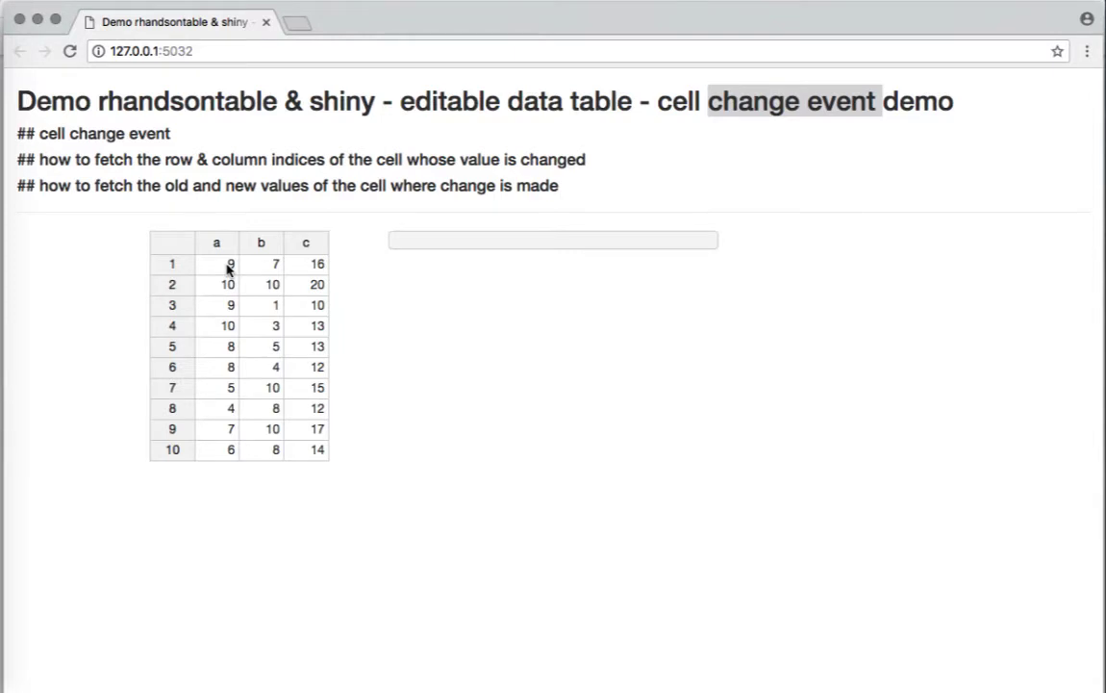
# - Enter 10 in row 1 of column a, so the panel shows row 0, column 0, 9→10
pyautogui.click(215, 264)
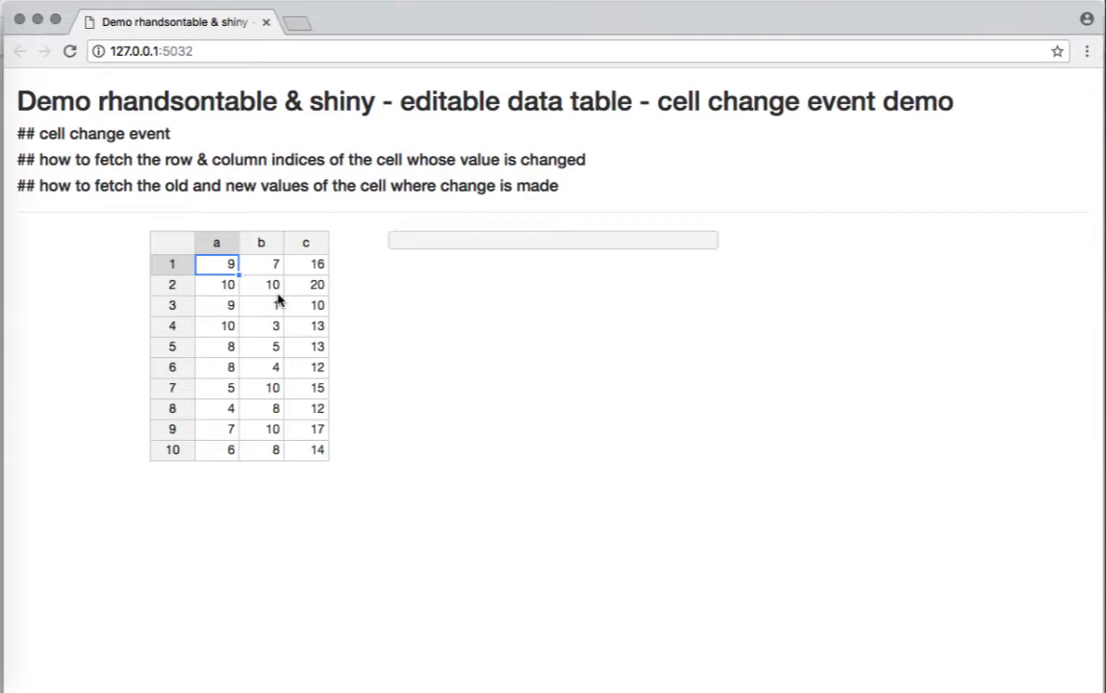
pyautogui.write('10')
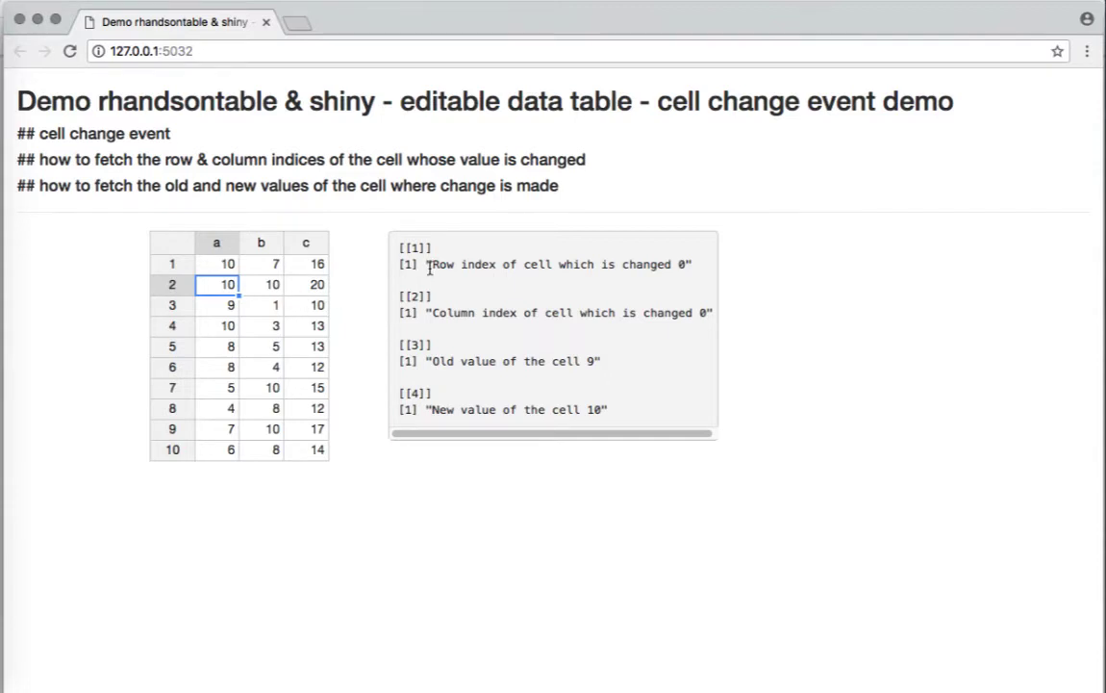
pyautogui.moveTo(445, 361)
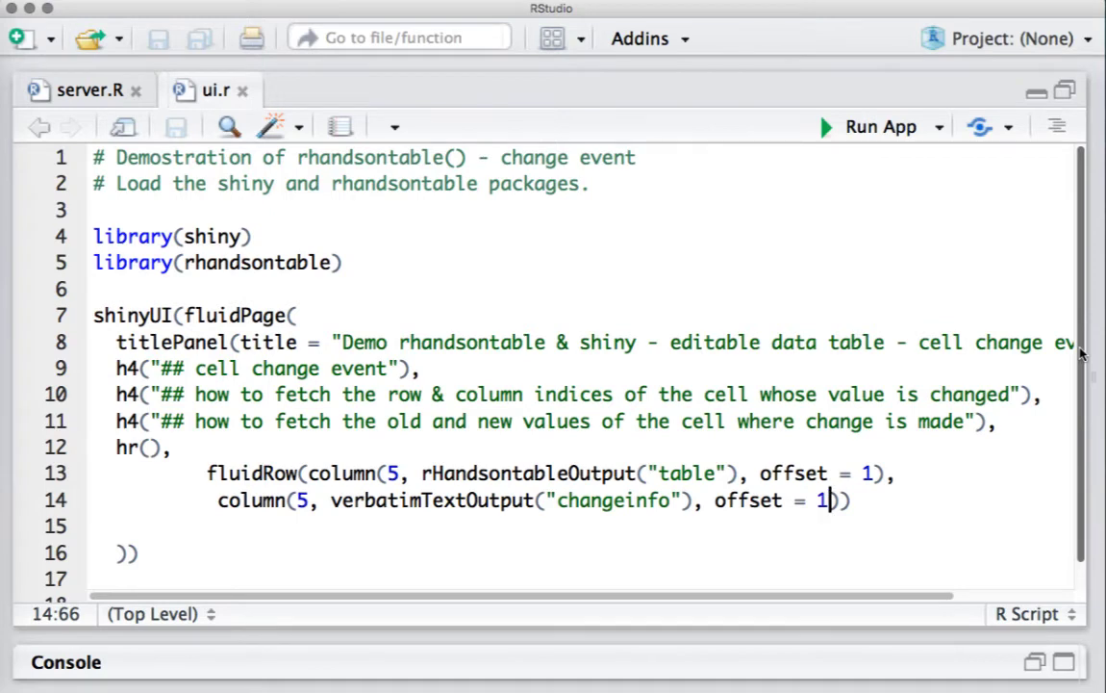
# - Highlight the package-loading library calls and the rHandsontableOutput table id in ui.r
pyautogui.click(377, 262)
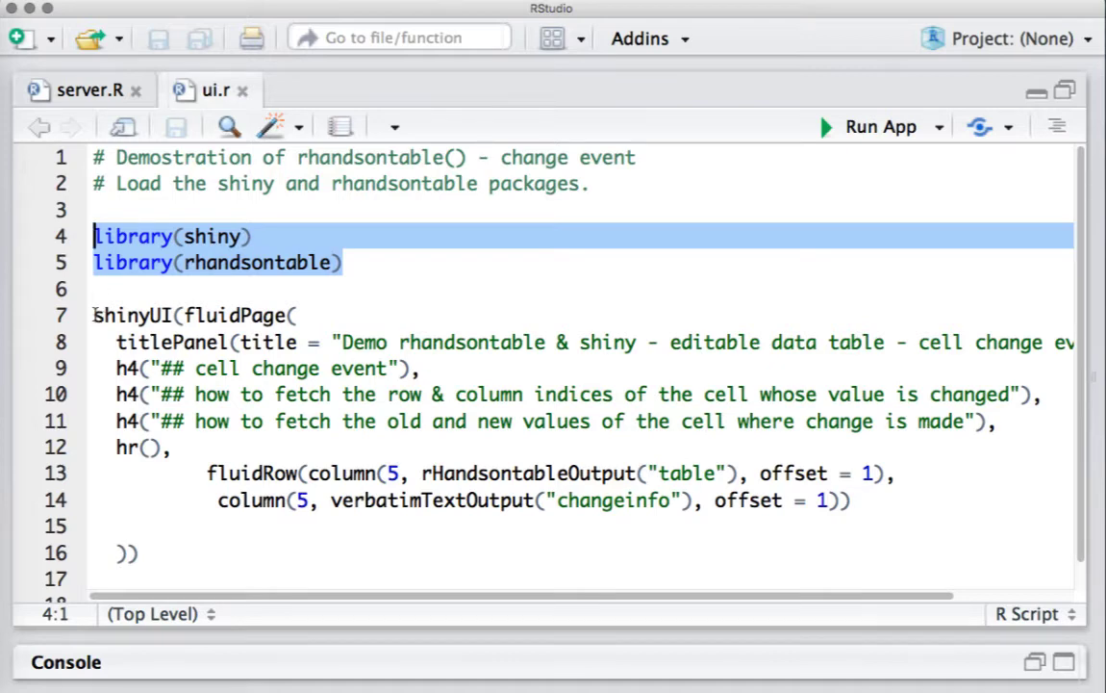
pyautogui.click(206, 314)
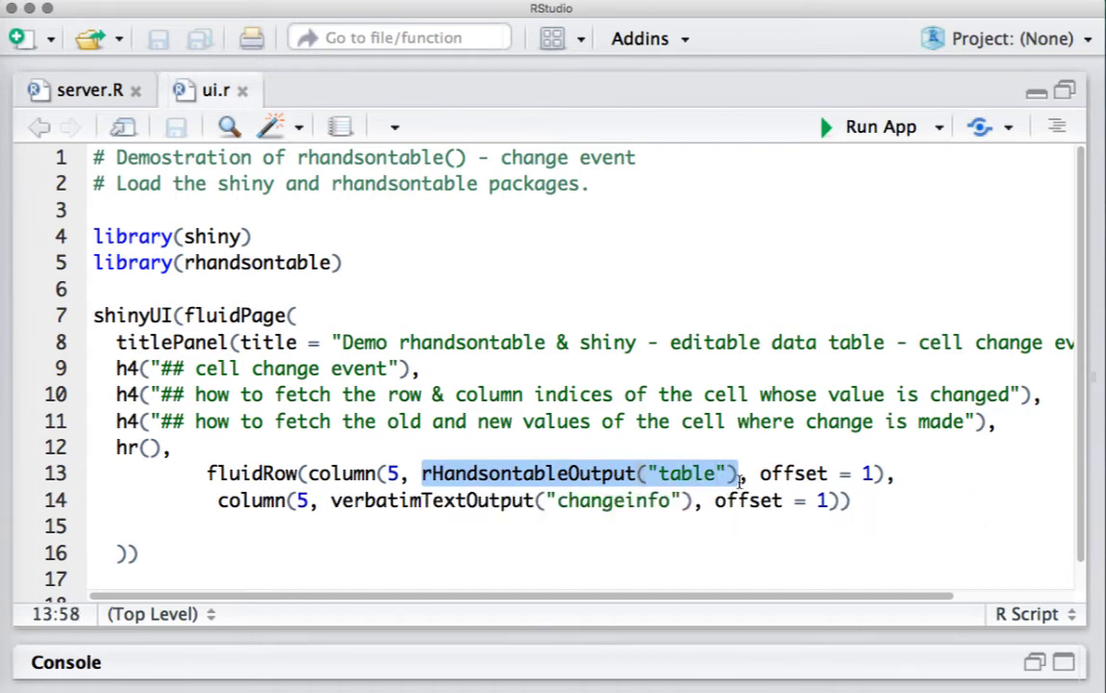
pyautogui.click(659, 474)
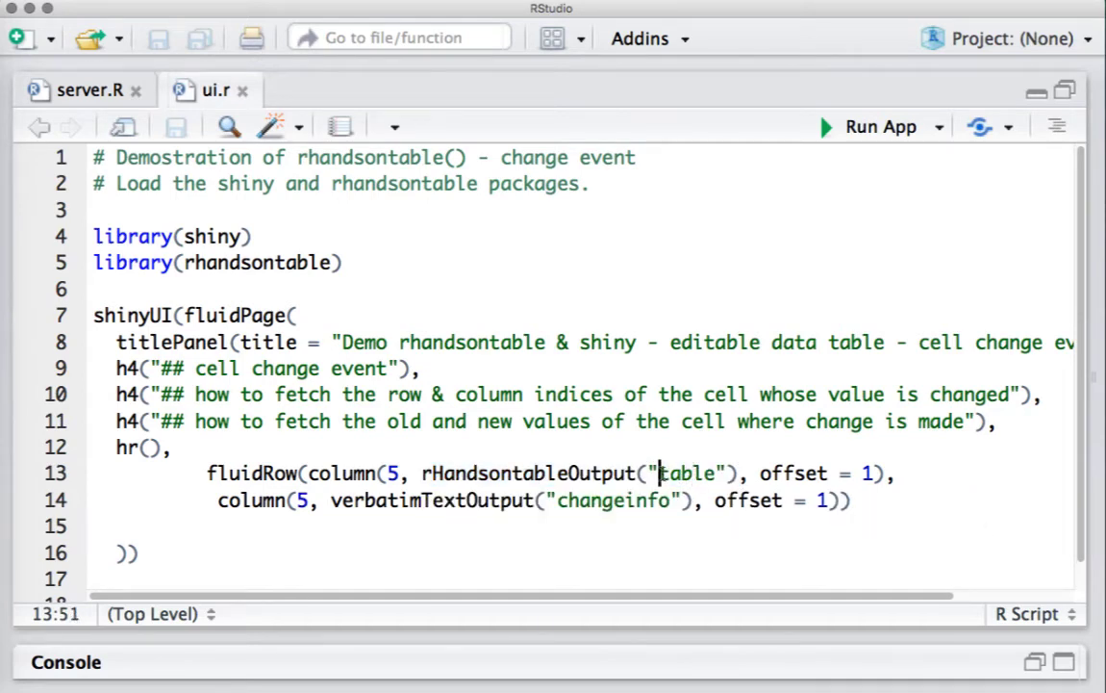
pyautogui.doubleClick(687, 473)
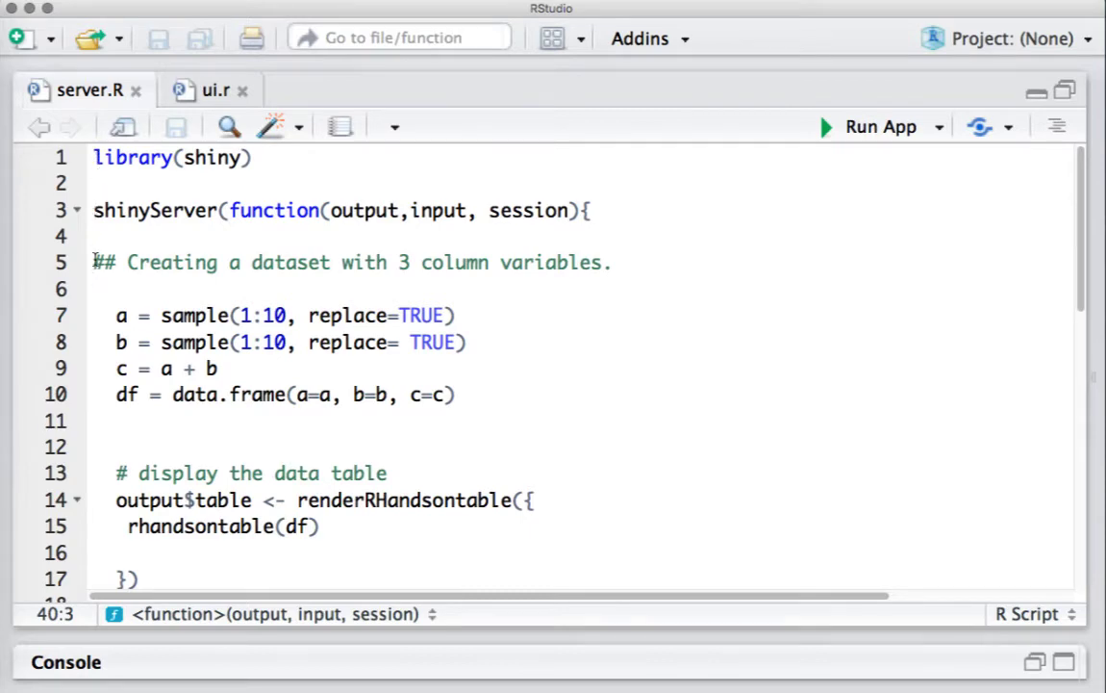
pyautogui.moveTo(92, 261); pyautogui.dragTo(456, 394)
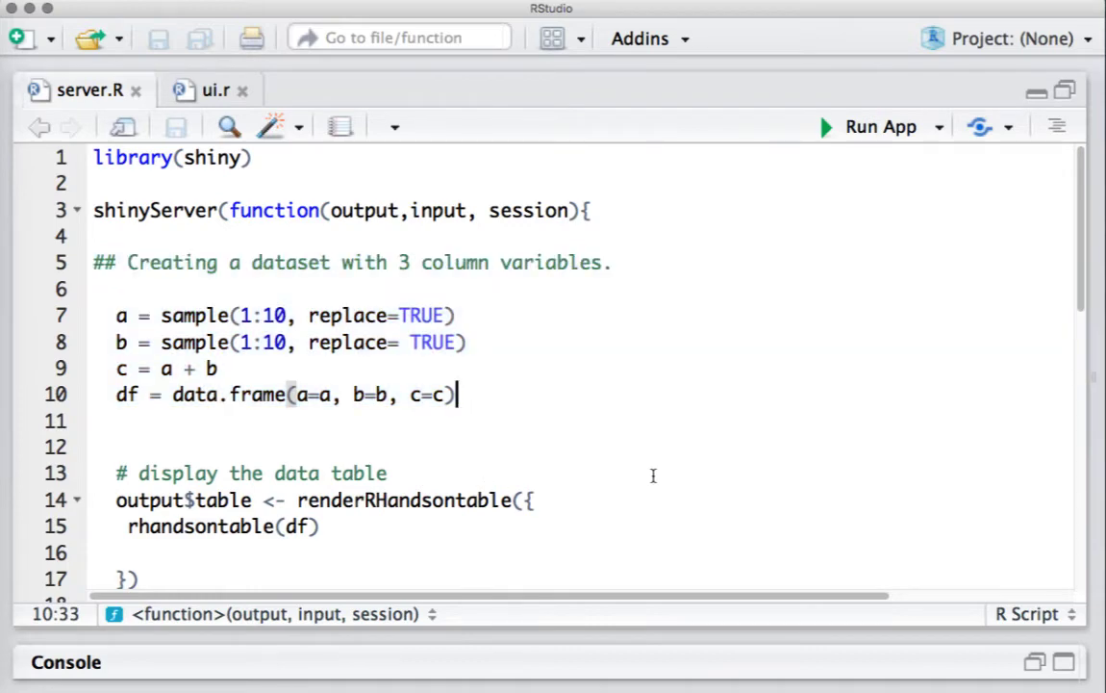
pyautogui.moveTo(113, 497)
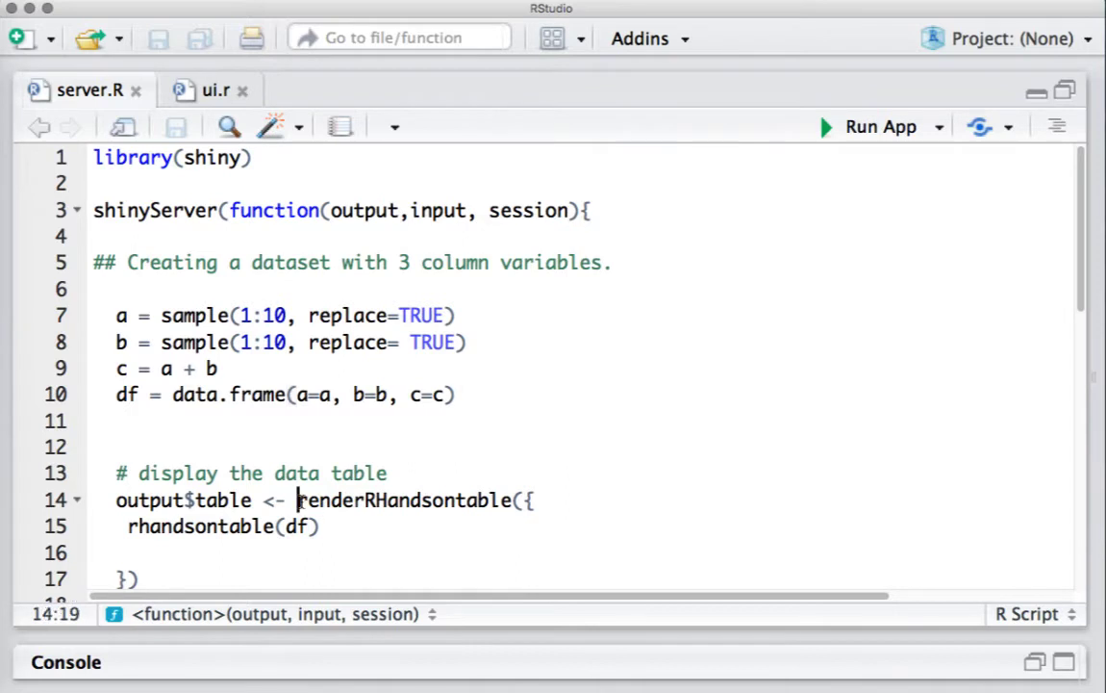
pyautogui.doubleClick(404, 500)
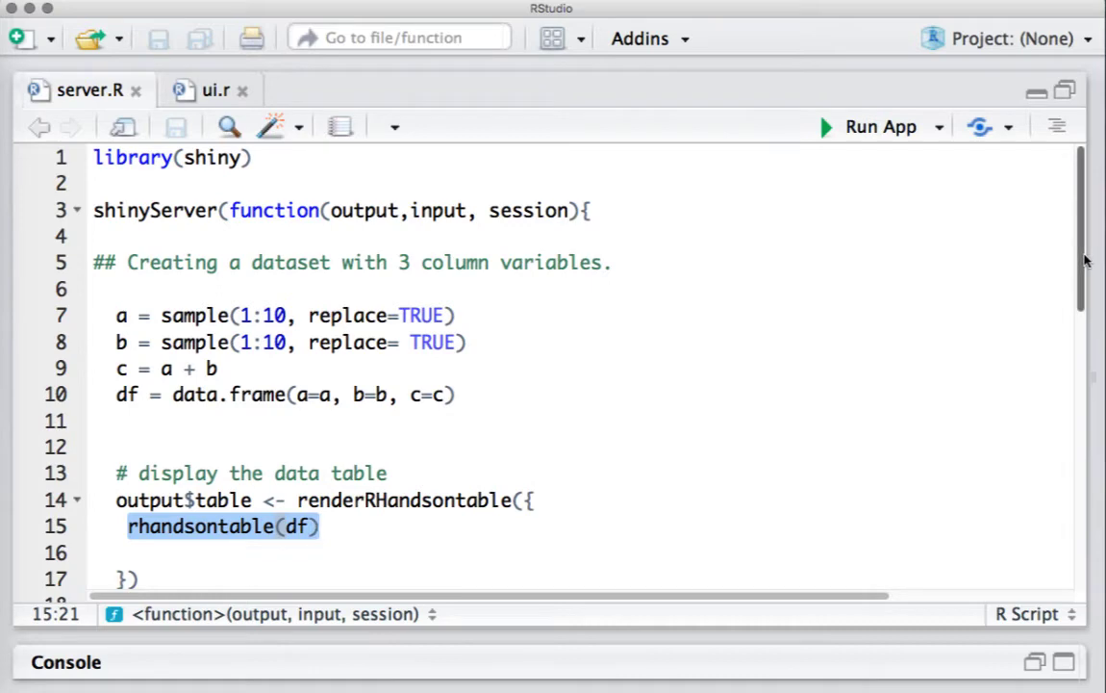
pyautogui.scroll(-3)
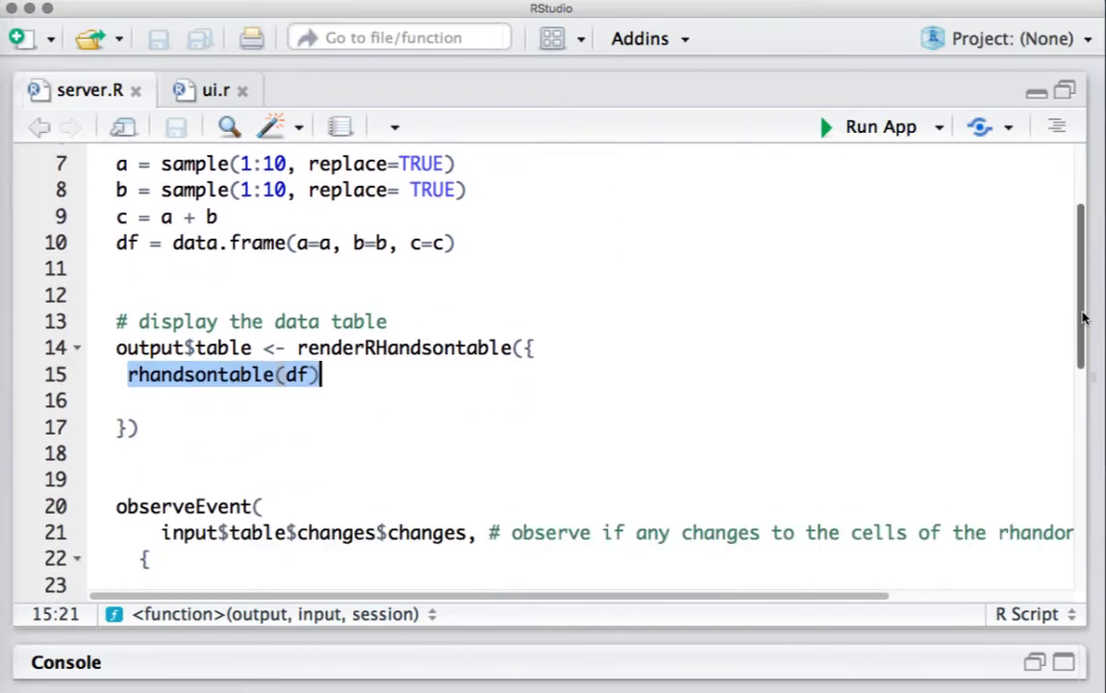
# - Scroll server.R and highlight the table output id and input$table$changes$changes in observeEvent
pyautogui.scroll(-3)
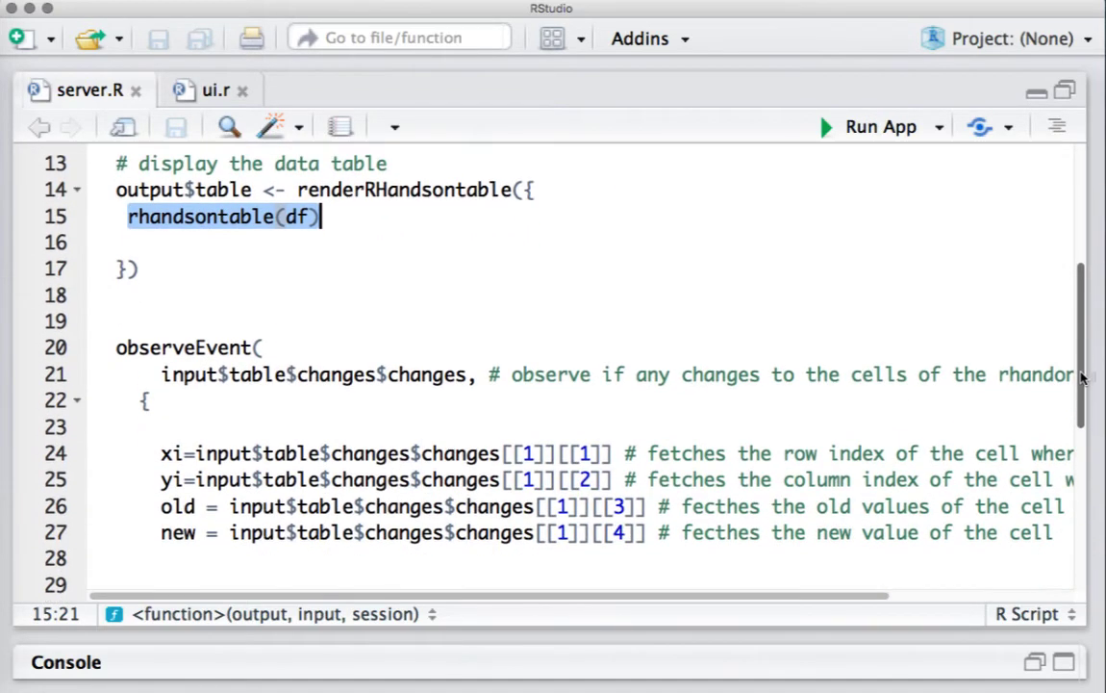
pyautogui.scroll(-3)
pyautogui.write(', selectCallback = TRUE')
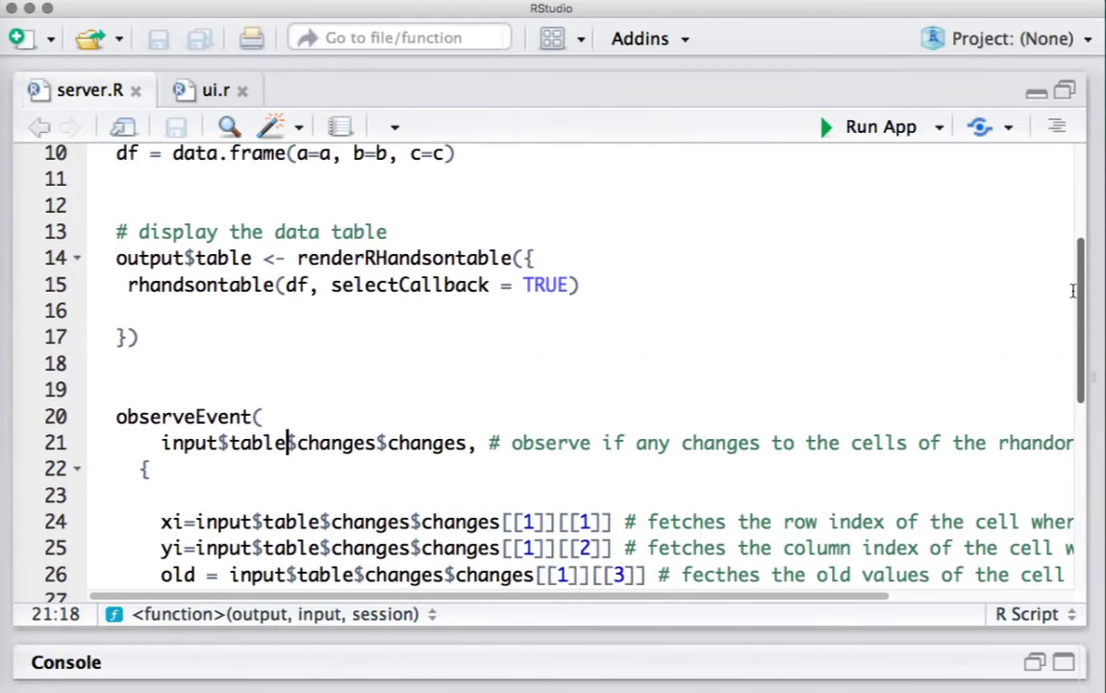
pyautogui.click(199, 257)
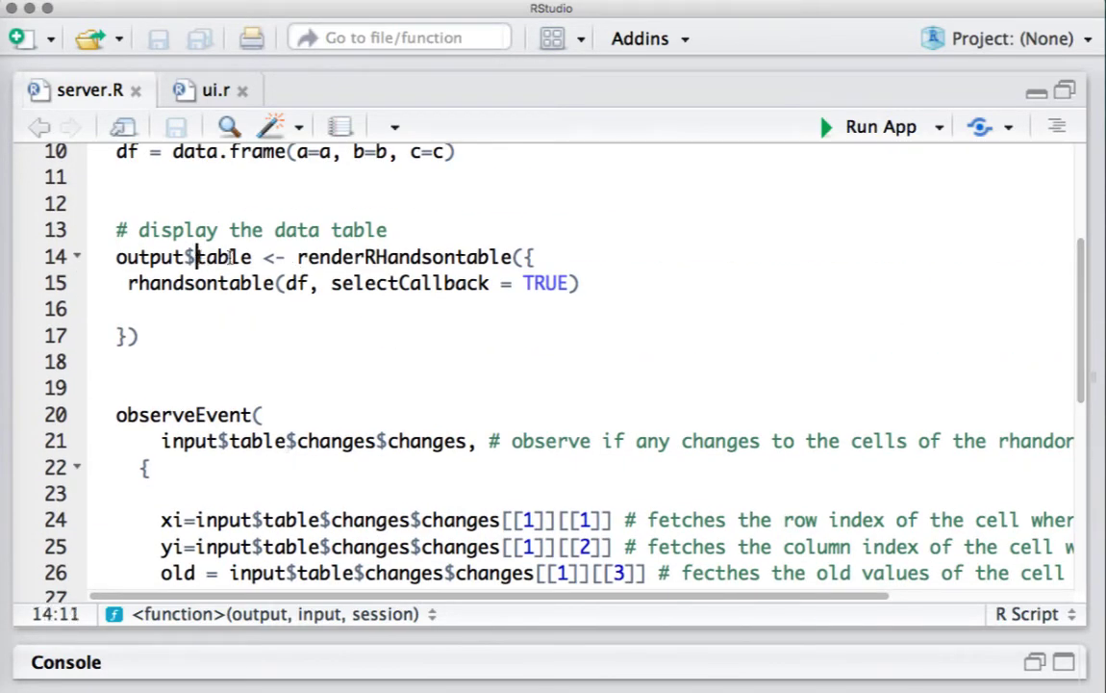
pyautogui.click(193, 442)
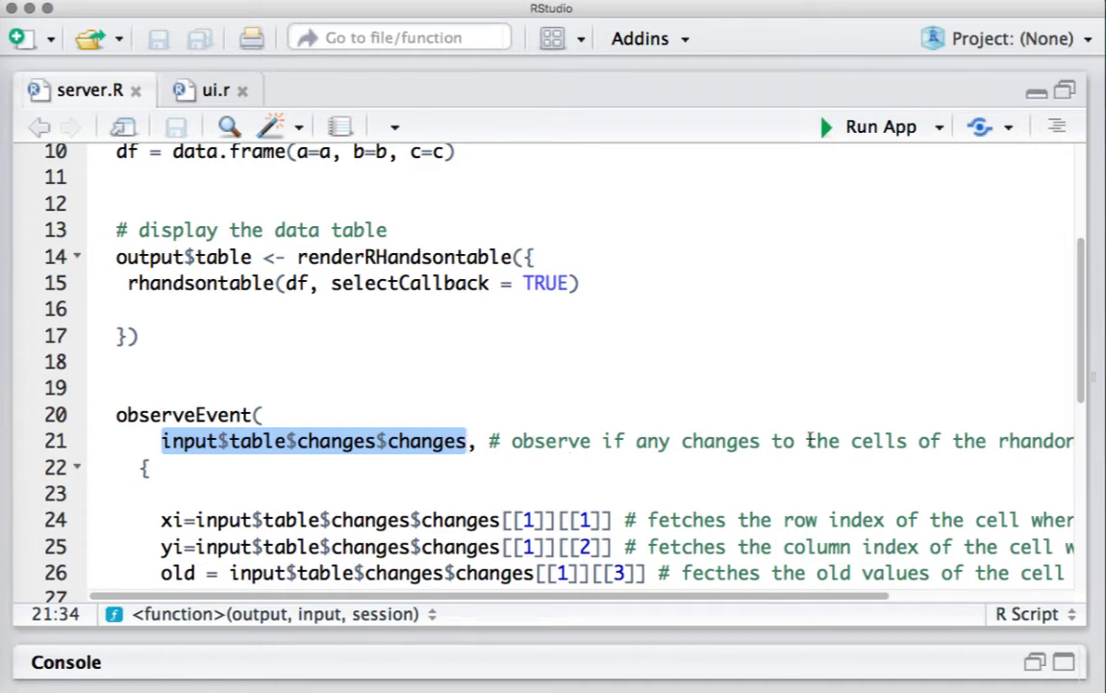
pyautogui.moveTo(1088, 329)
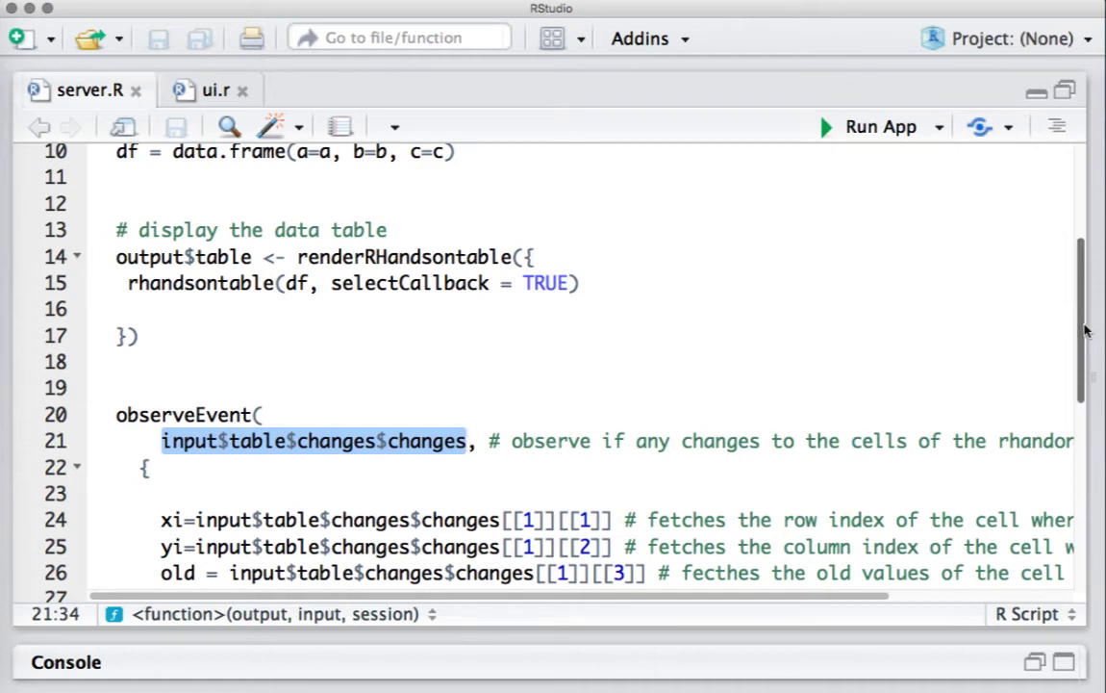
pyautogui.scroll(-3)
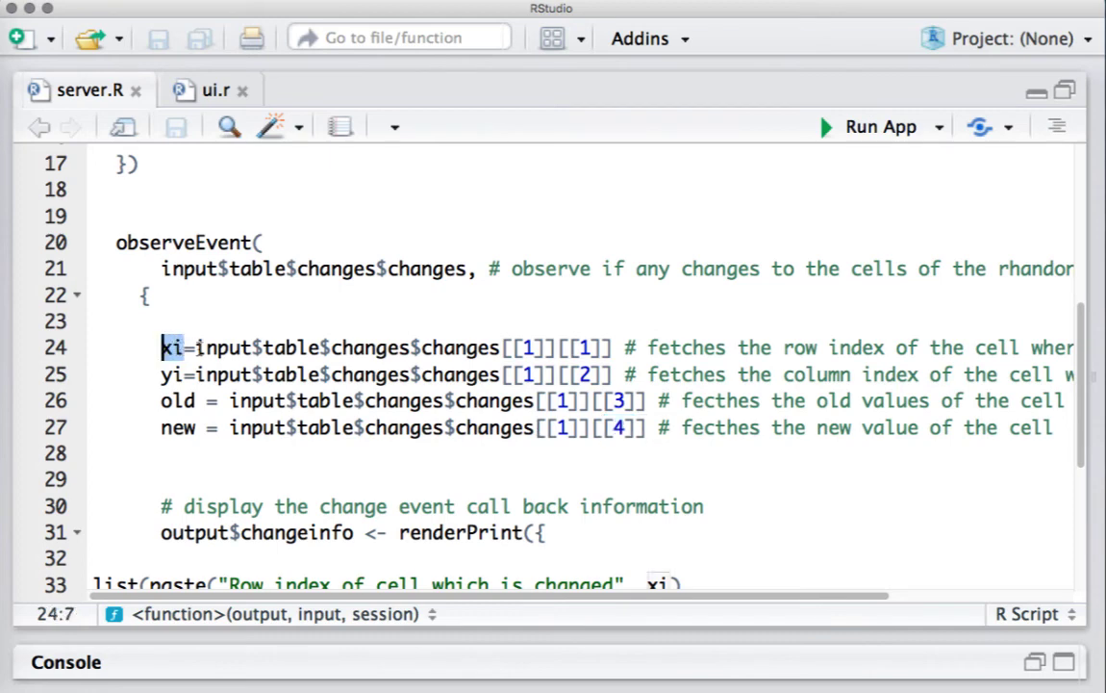
pyautogui.moveTo(195, 347); pyautogui.dragTo(413, 348)
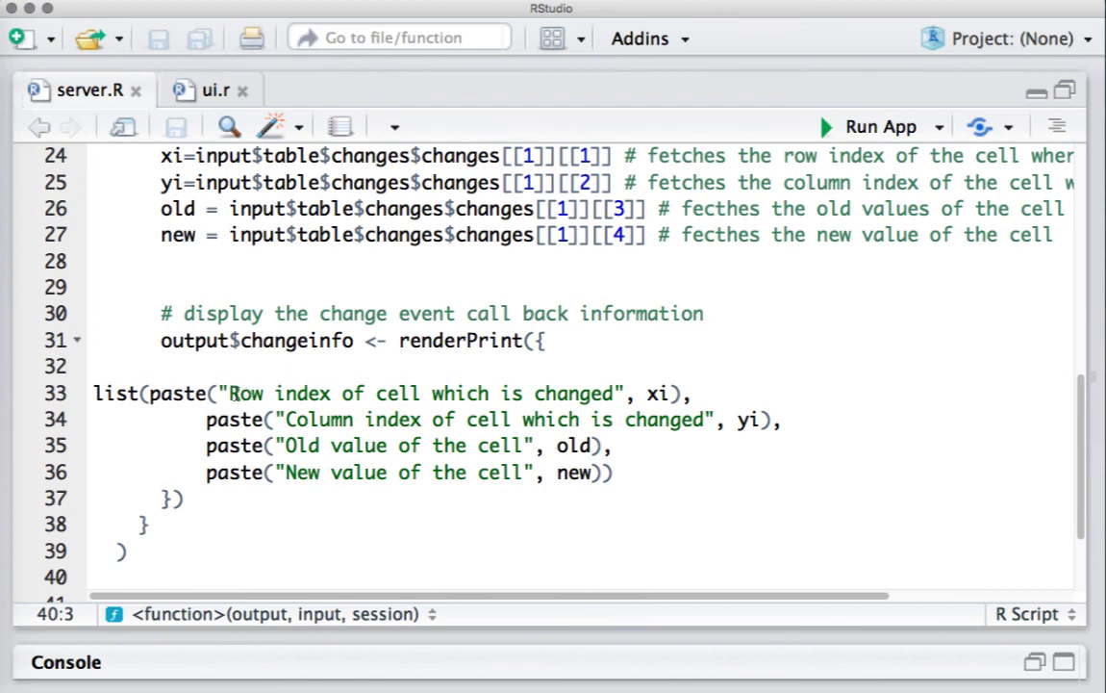
pyautogui.moveTo(230, 392); pyautogui.dragTo(616, 393)
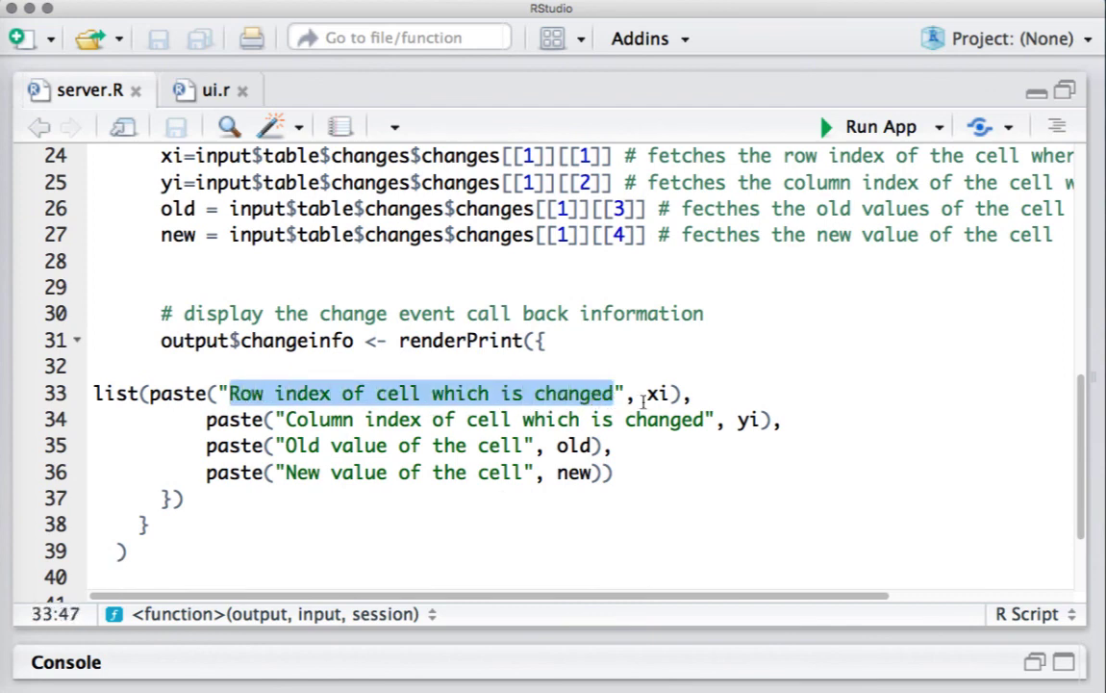
pyautogui.click(410, 419)
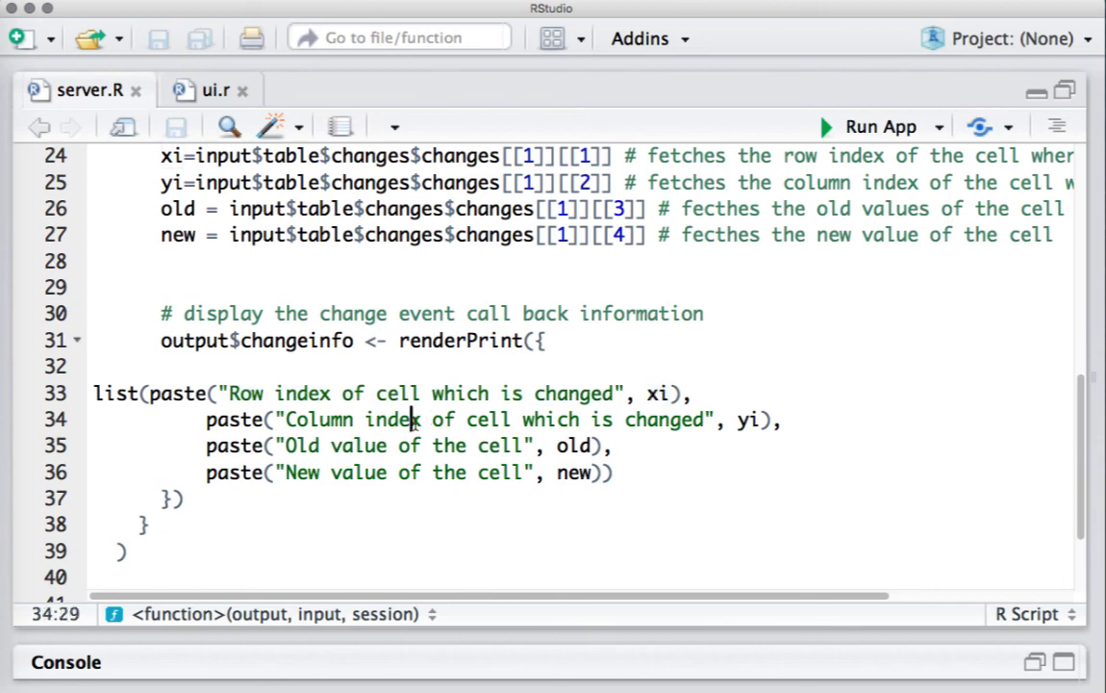